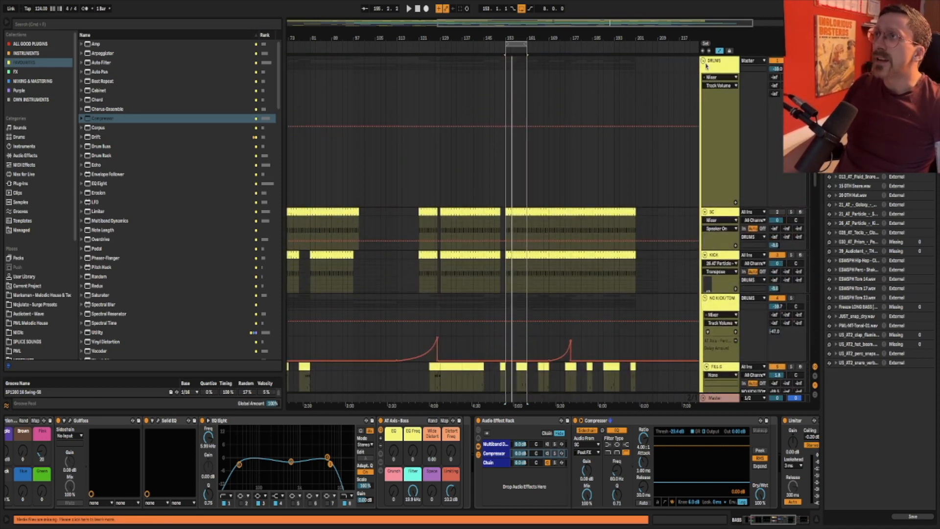
# Select the BASS group track so its effect chain with the folded rack, limiter and EQ shows.
pyautogui.click(707, 298)
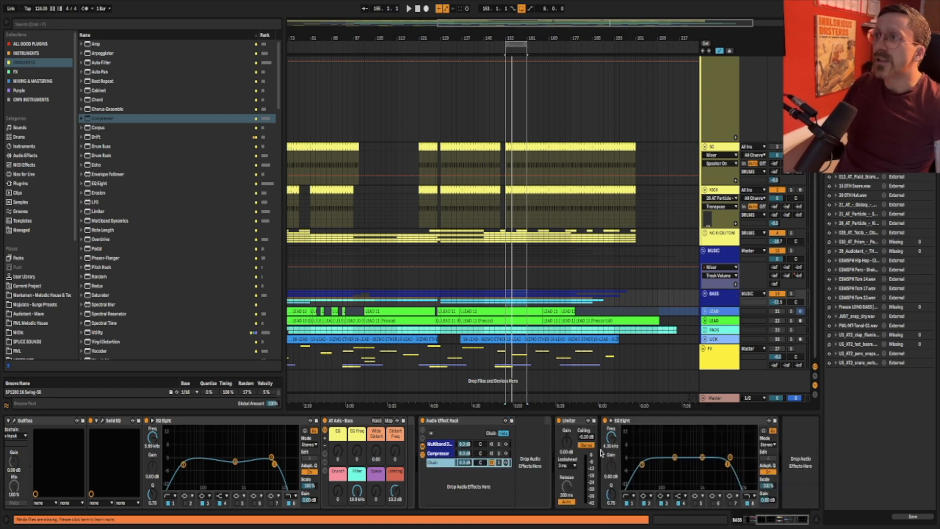
pyautogui.moveTo(540, 477)
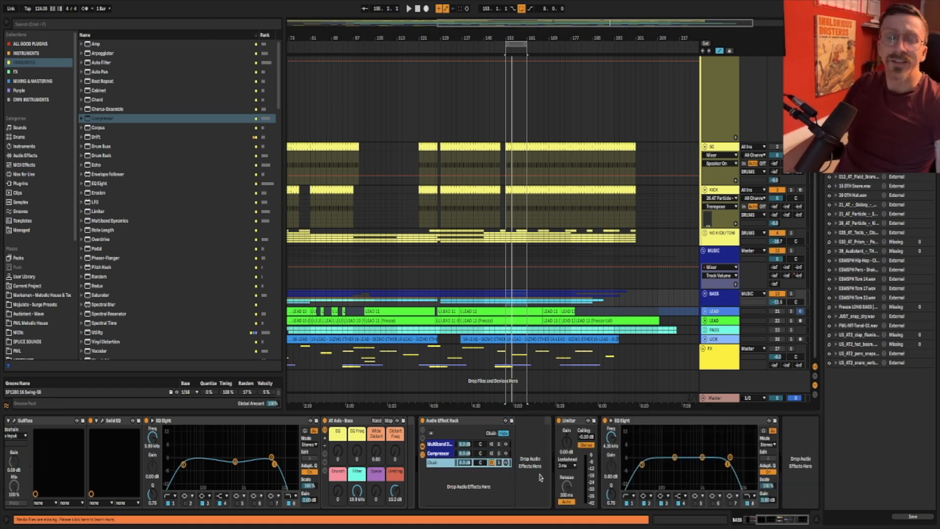
# Expand the EQ Eight device so its broad band-pass curve fills the main area.
pyautogui.click(410, 8)
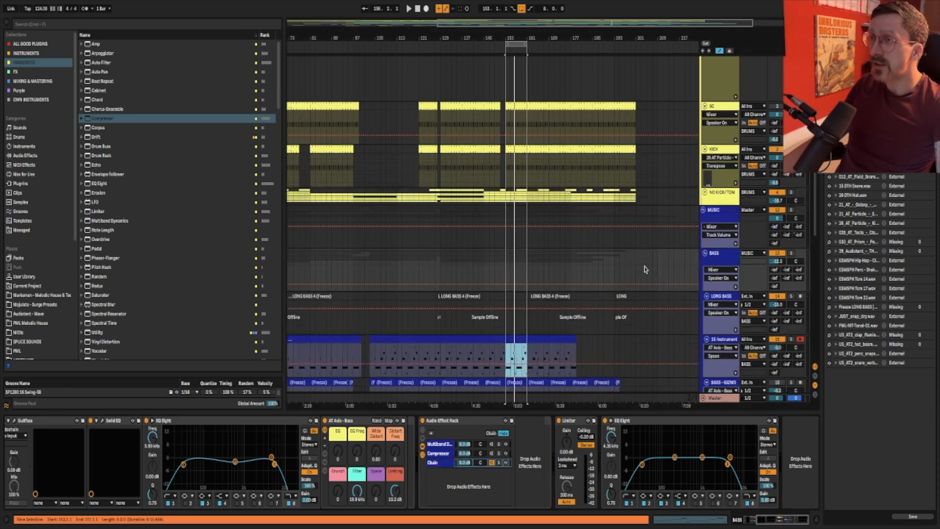
pyautogui.scroll(-3)
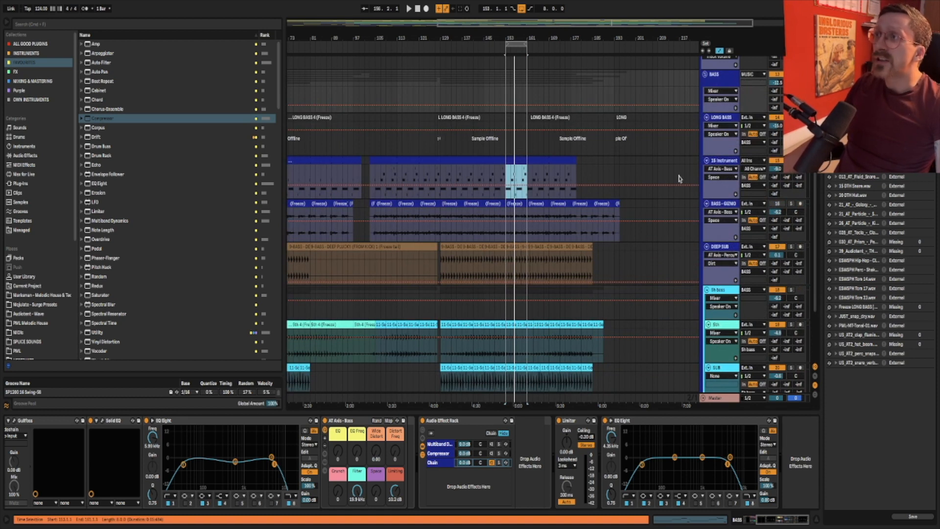
pyautogui.moveTo(667, 158)
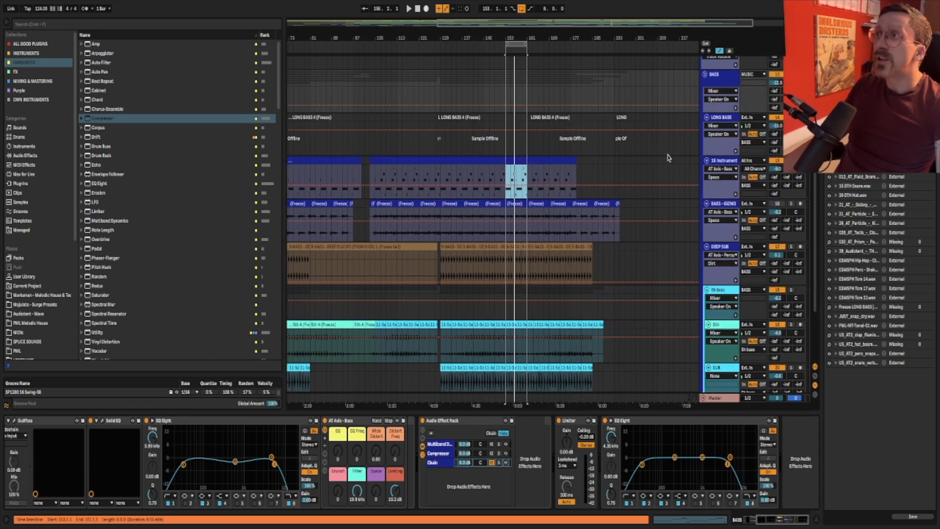
pyautogui.click(410, 9)
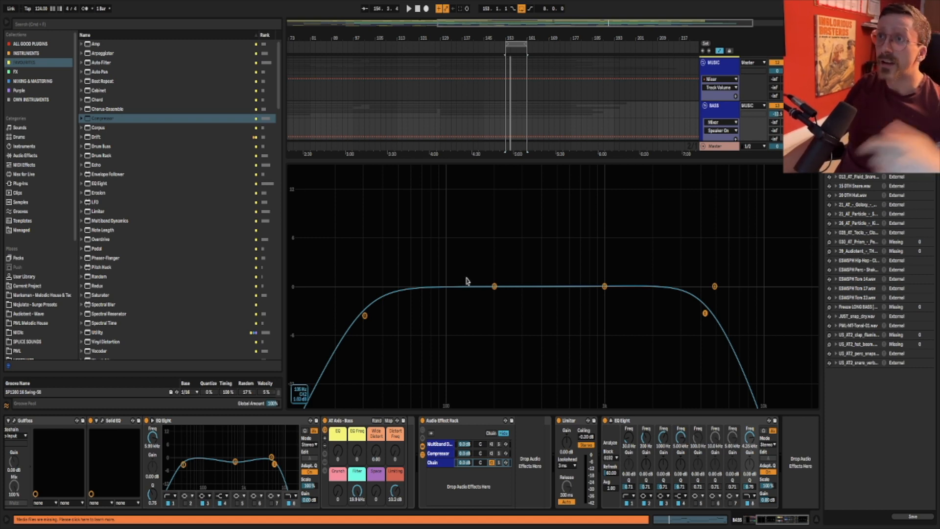
pyautogui.click(409, 9)
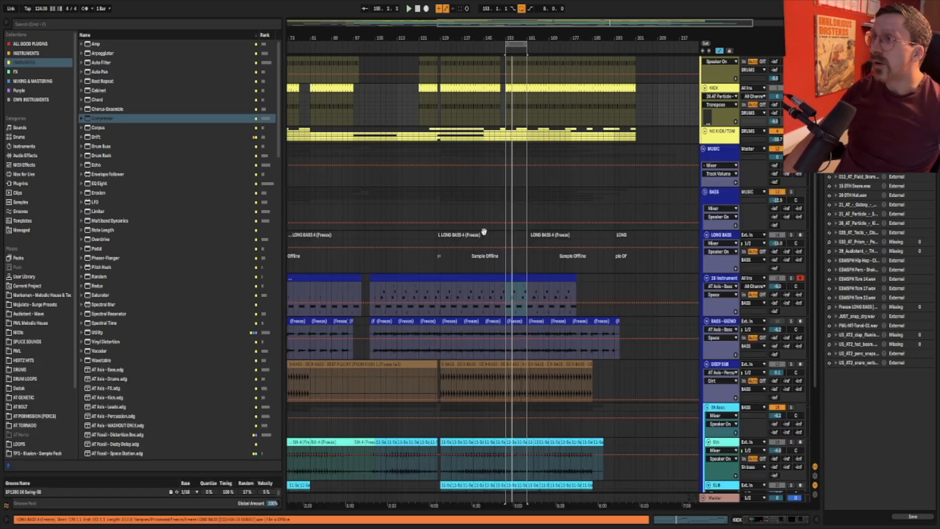
pyautogui.scroll(-3)
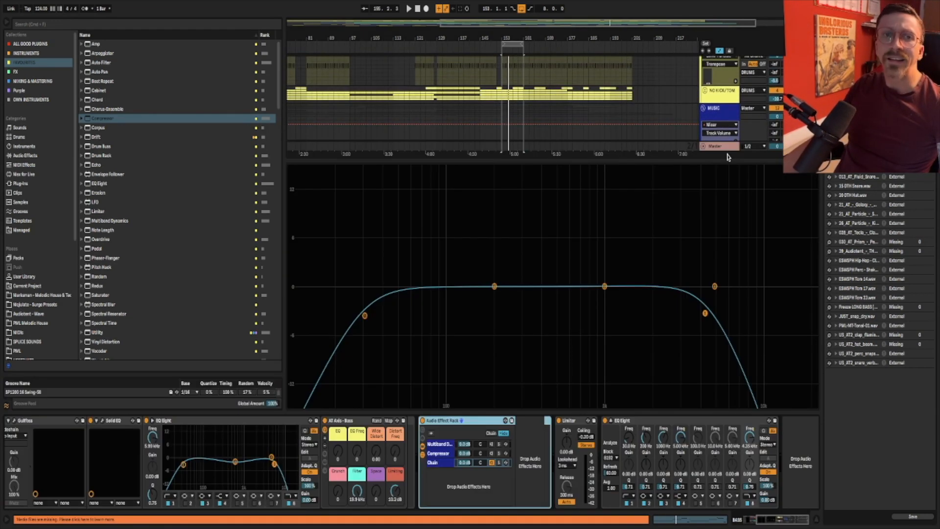
pyautogui.moveTo(497, 223)
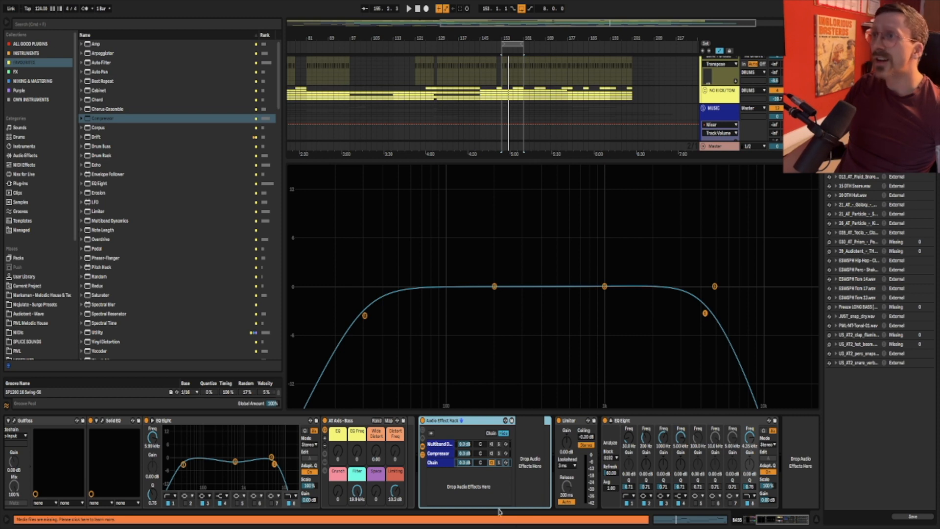
# Set a loop region and unfold the rack's Compressor showing threshold, ratio and gain reduction.
pyautogui.click(439, 453)
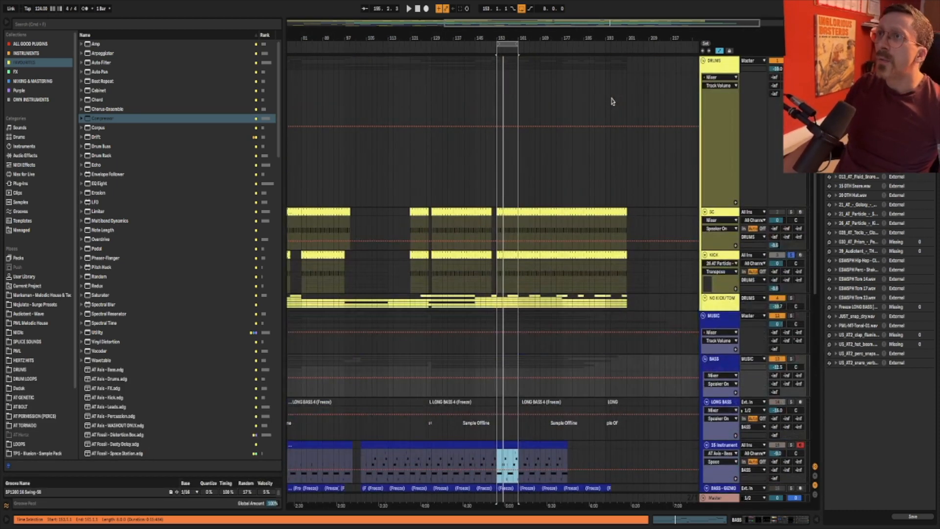
pyautogui.moveTo(446, 248)
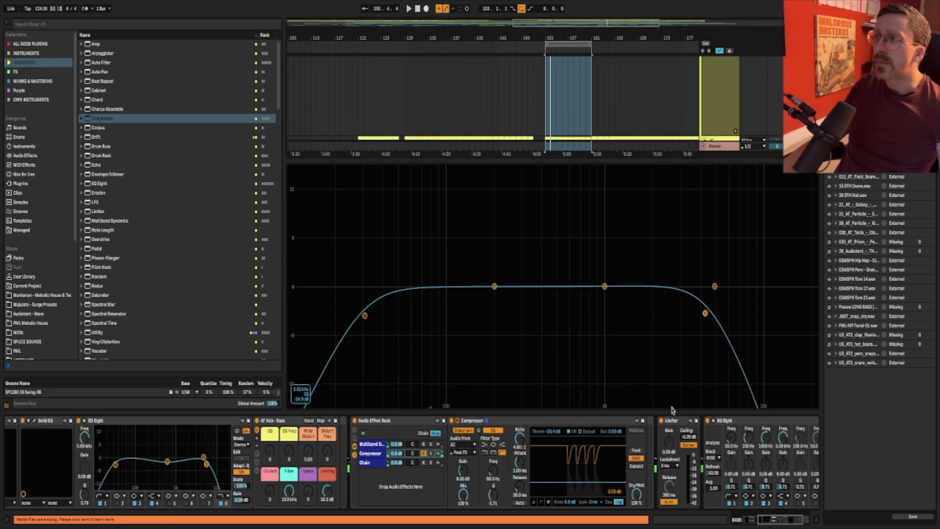
pyautogui.click(408, 9)
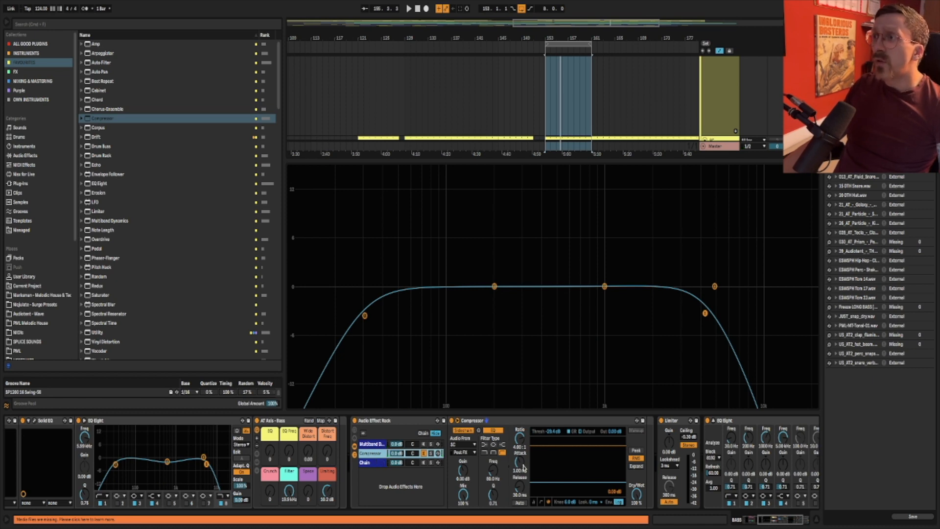
# Group the bass bus devices into a rack with Compressor and Multiband Dynamics chains.
pyautogui.click(102, 119)
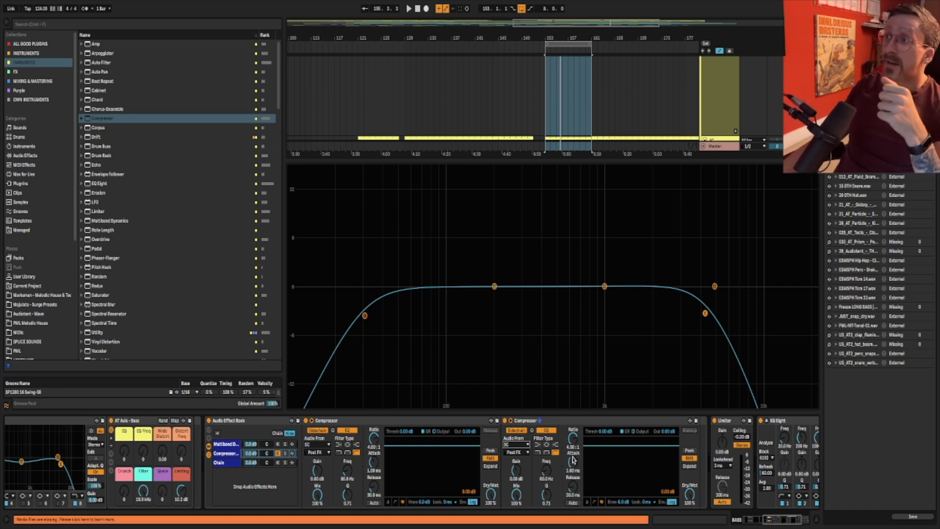
pyautogui.moveTo(554, 505)
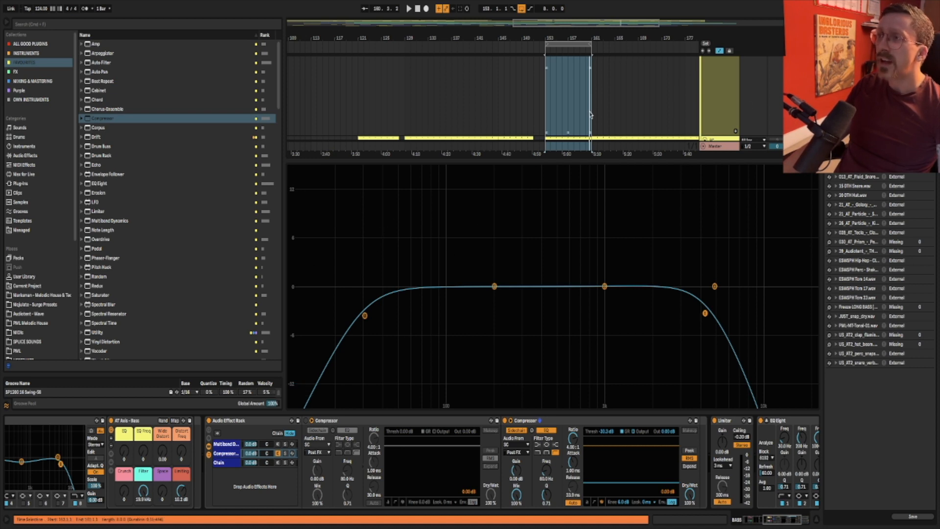
pyautogui.moveTo(615, 111)
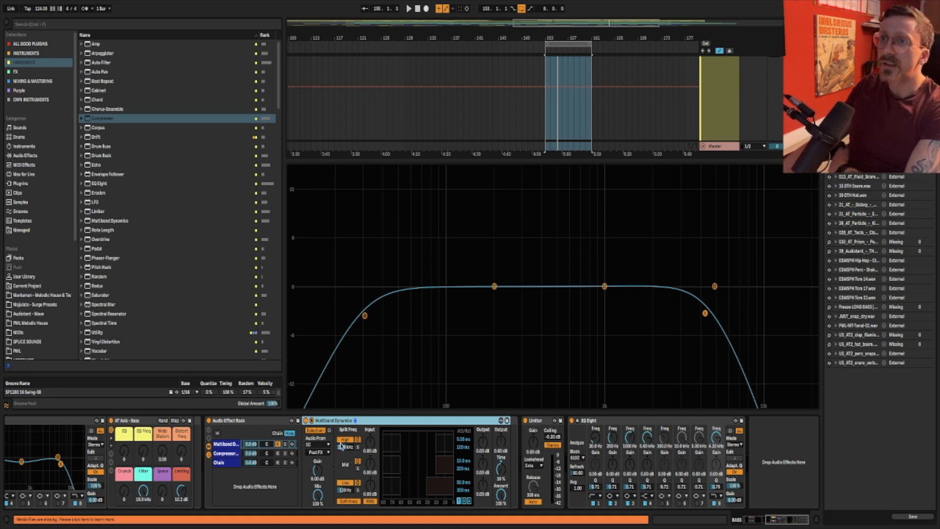
# Select the Multiband Dynamics chain with its sidechain panel open and the drums group unfolded.
pyautogui.click(347, 447)
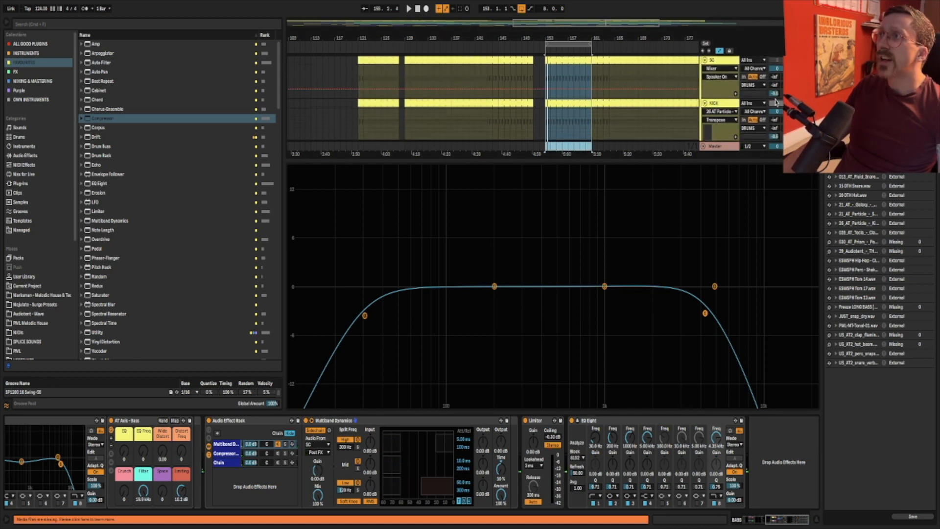
# Key Multiband Dynamics from the kick and push the low band's threshold and amount downward.
pyautogui.click(410, 9)
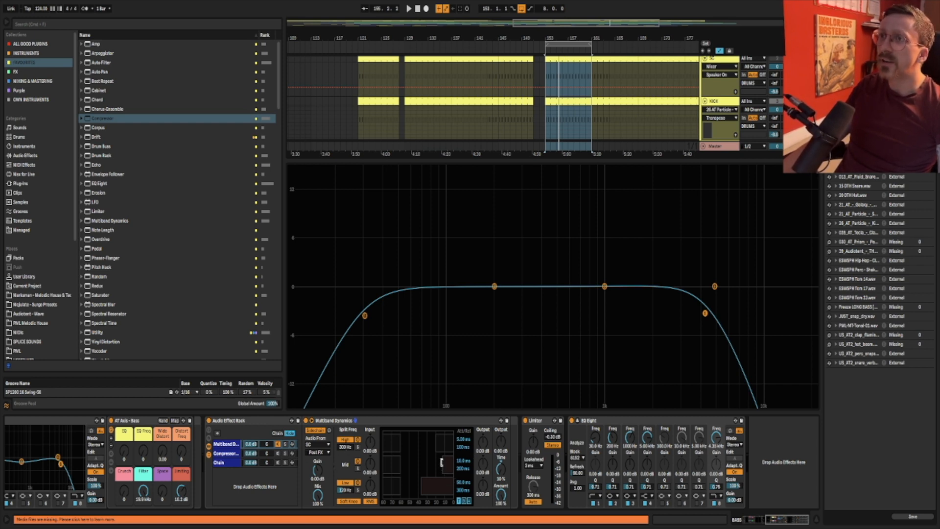
pyautogui.click(408, 9)
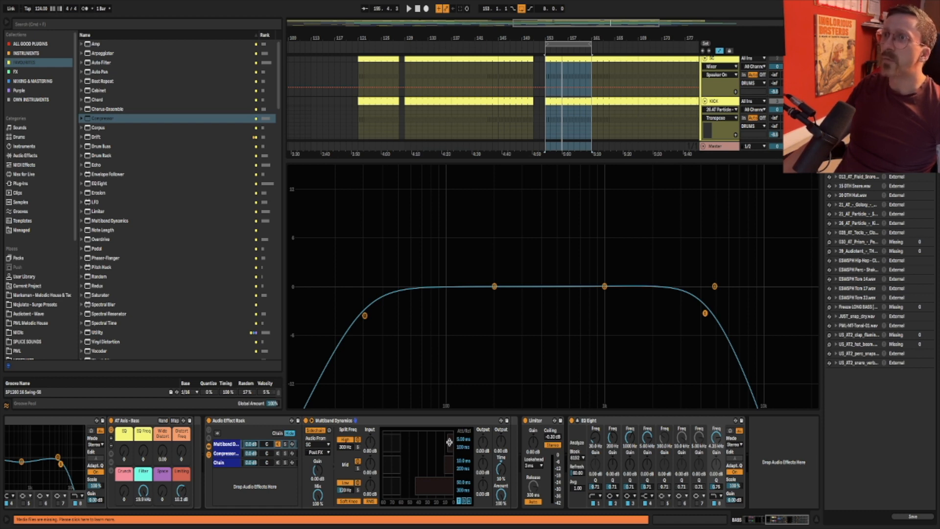
pyautogui.click(410, 9)
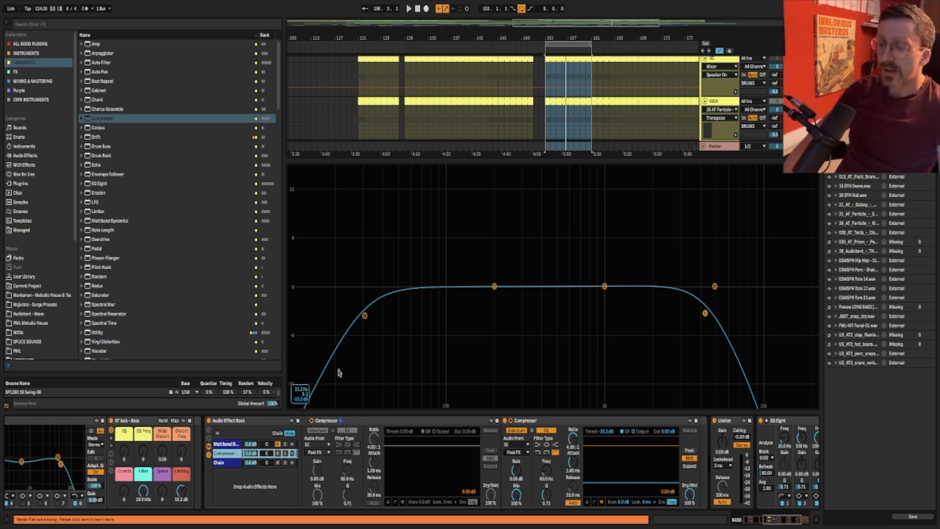
pyautogui.click(408, 9)
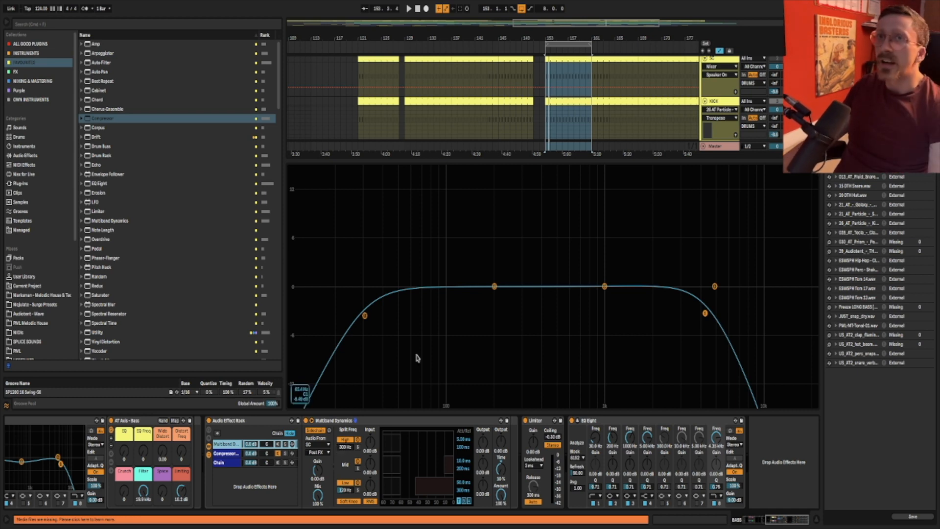
# Find 'duck' in the browser, add Duck as a new rack chain and open its editor during playback.
pyautogui.scroll(-3)
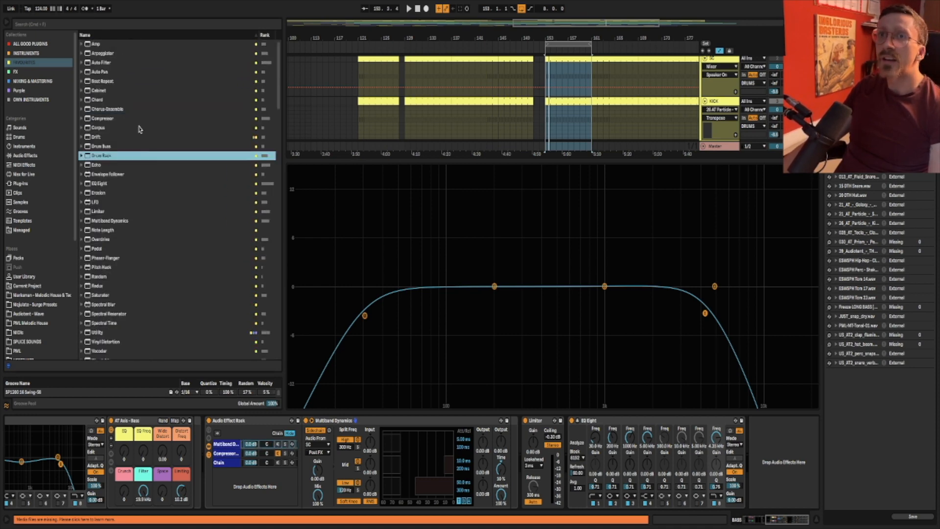
pyautogui.write('duck')
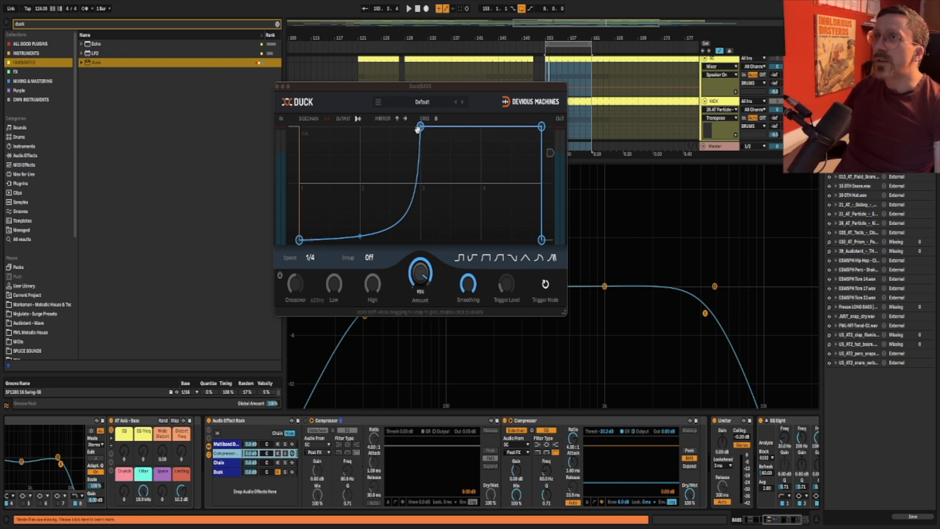
pyautogui.moveTo(341, 423)
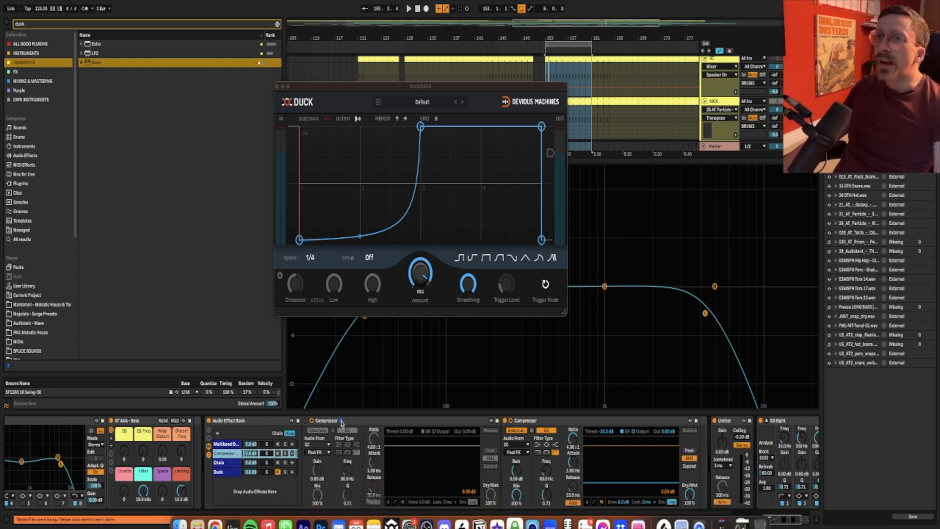
pyautogui.moveTo(279, 277)
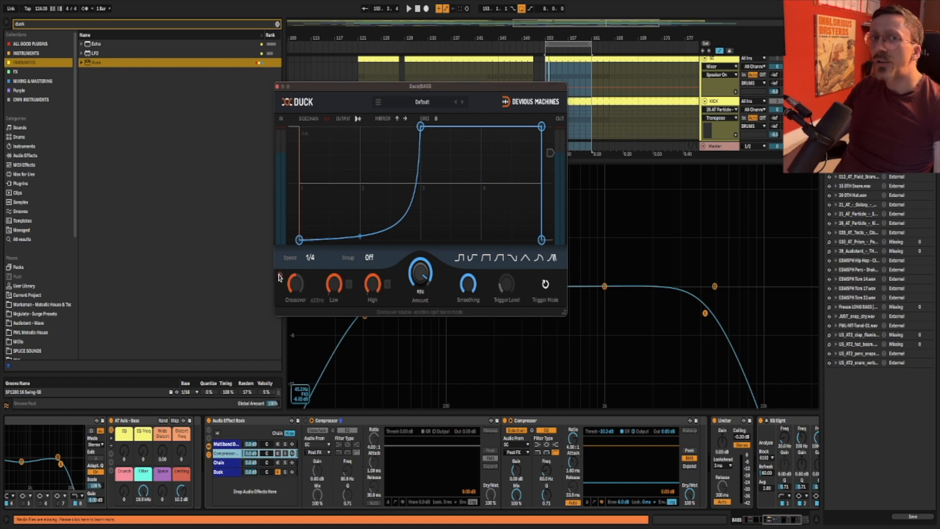
pyautogui.moveTo(372, 286)
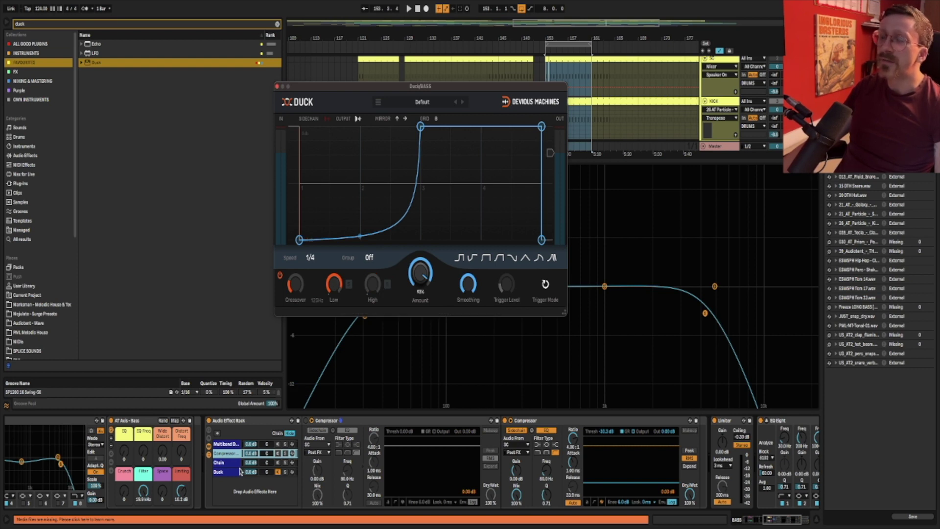
pyautogui.click(408, 9)
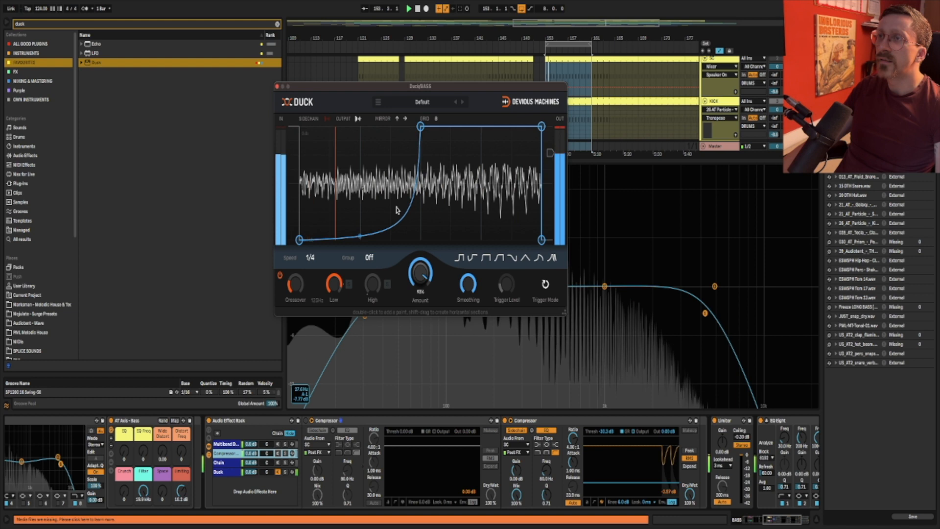